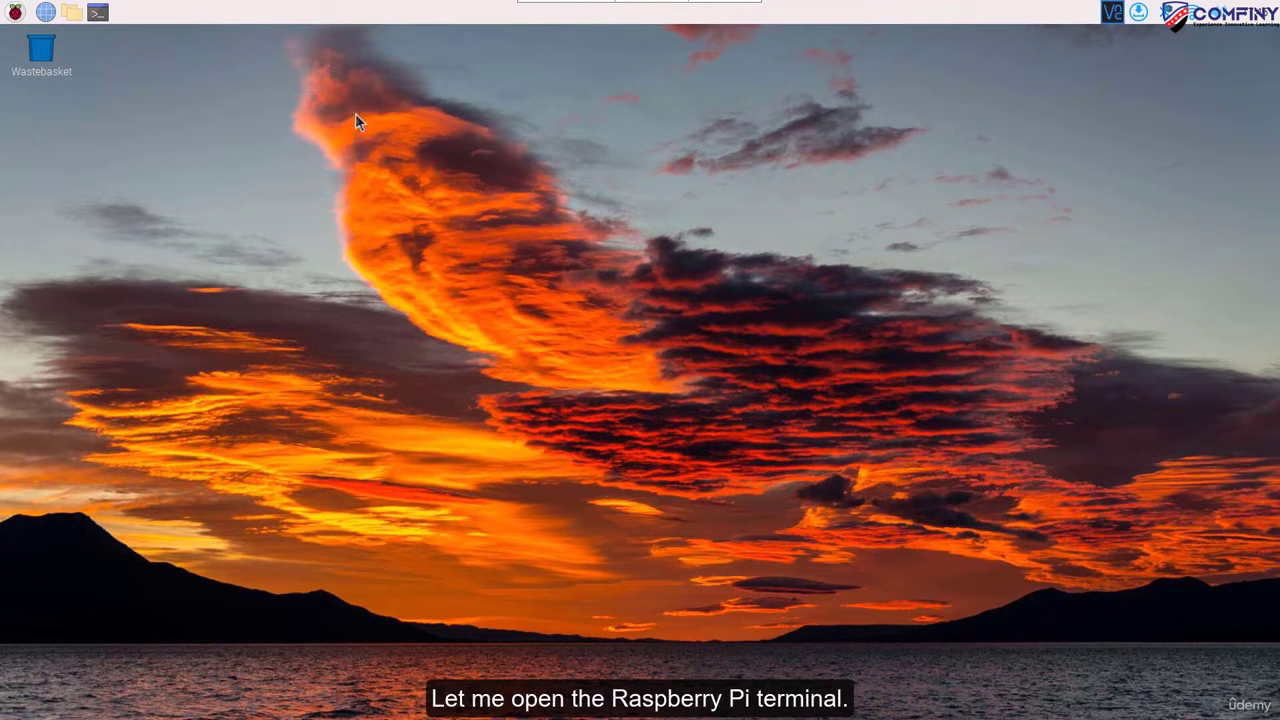
- Open LXTerminal and choose a larger Terminal Font size in Preferences
left_click(98, 13)
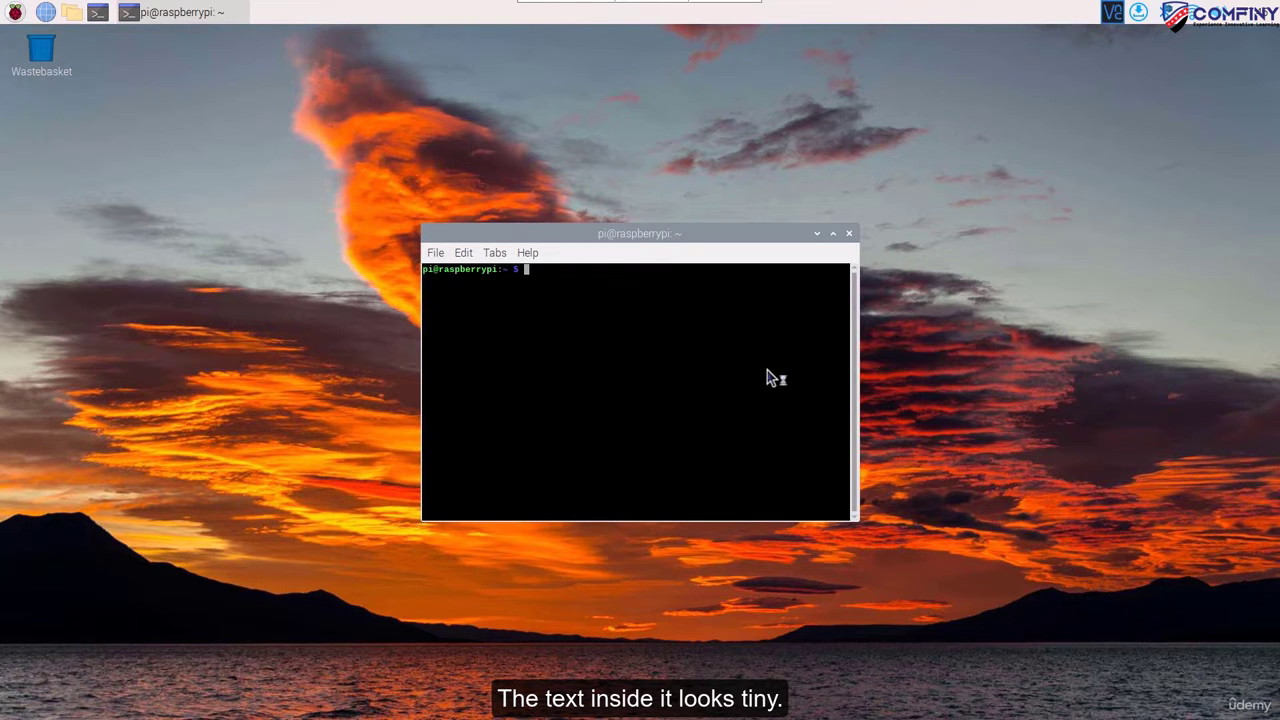
mouse_move(417, 252)
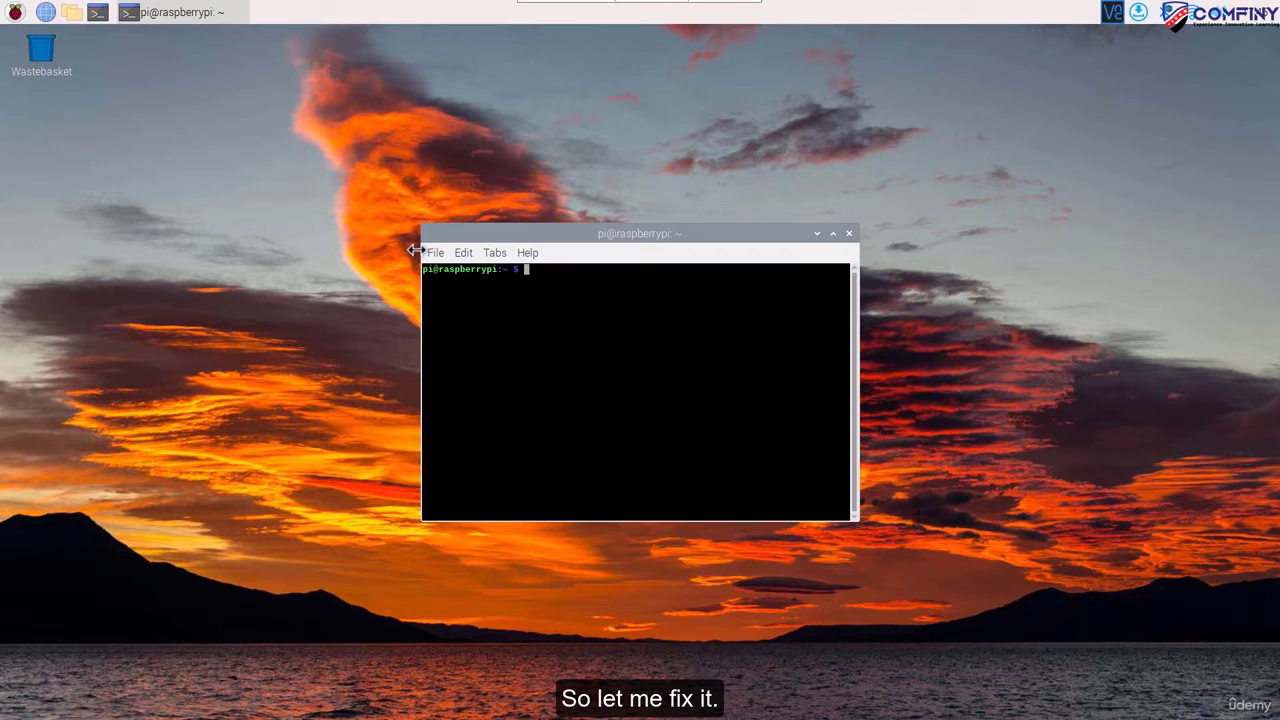
left_click(462, 252)
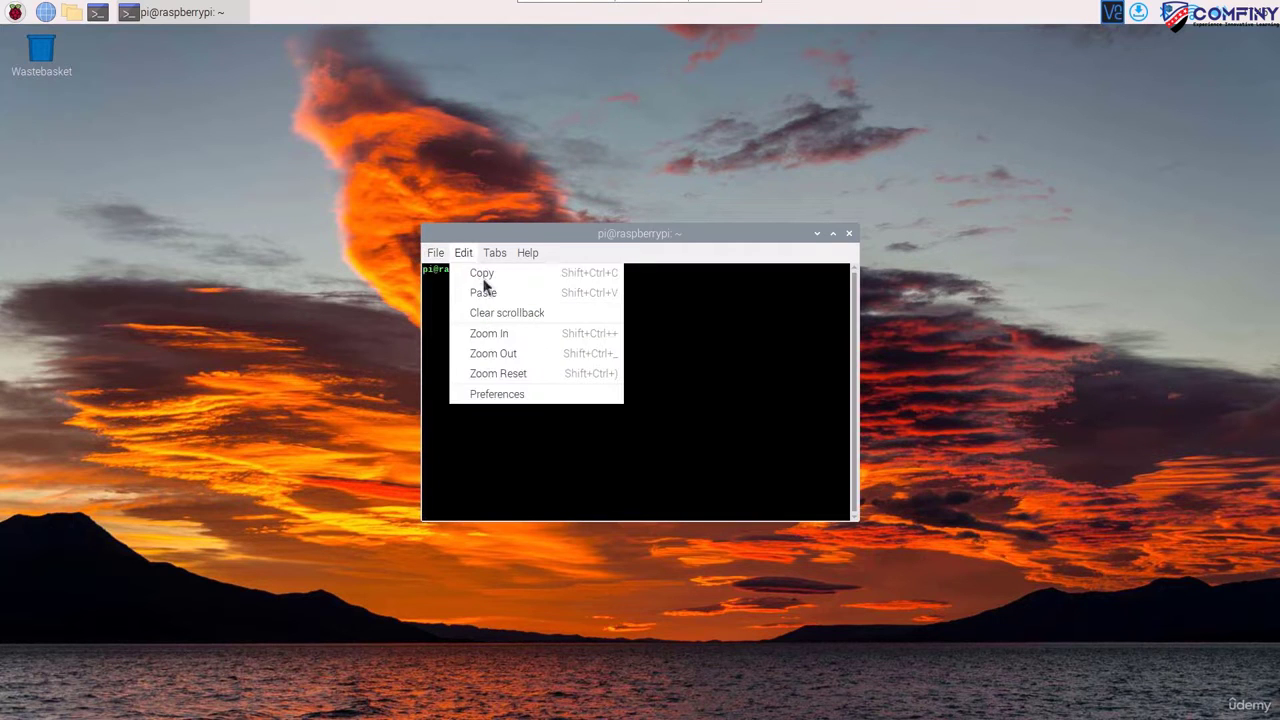
left_click(496, 393)
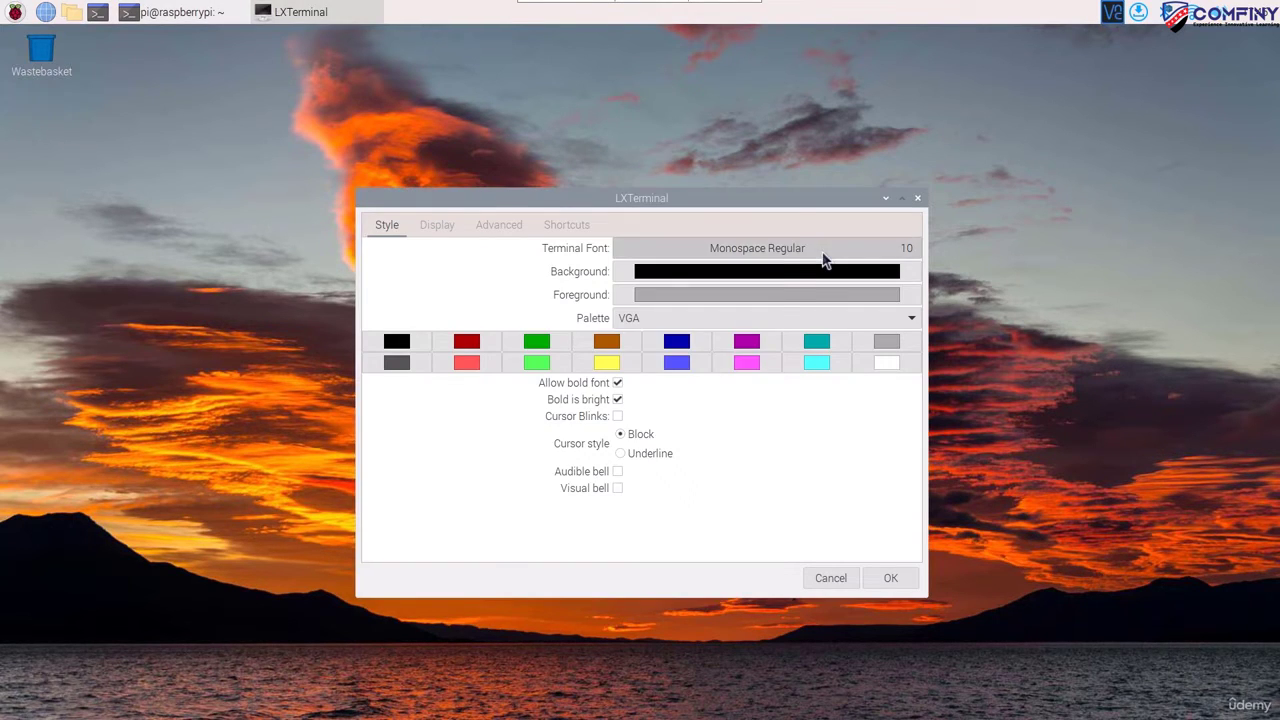
left_click(765, 247)
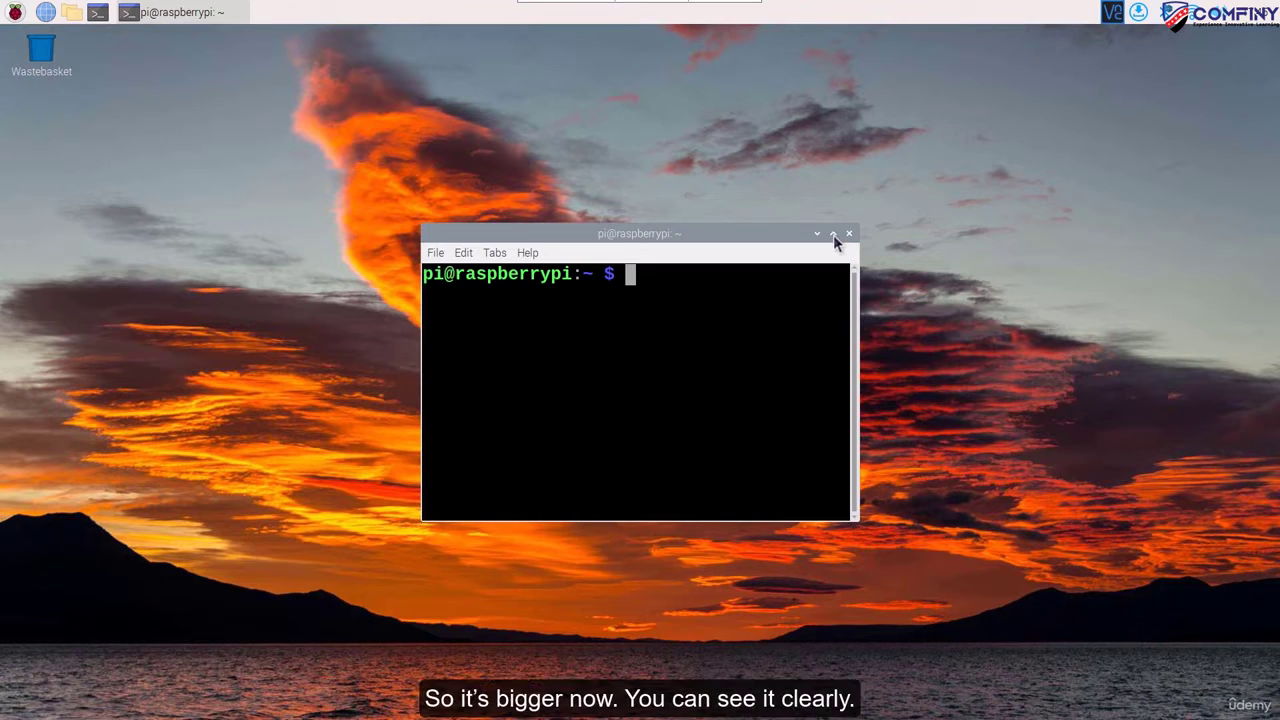
- Maximize the terminal, run sudo apt-get update and install thonny, then enter thonny
left_click(833, 233)
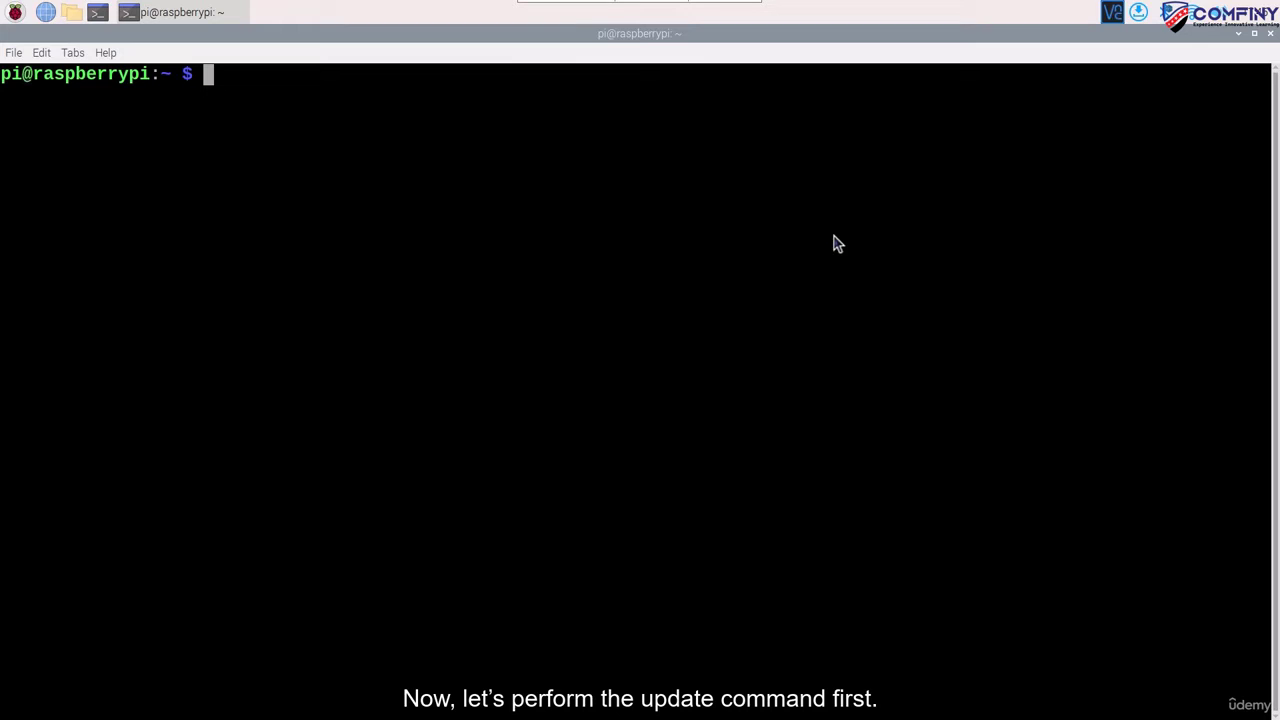
type("sudo apt-get update")
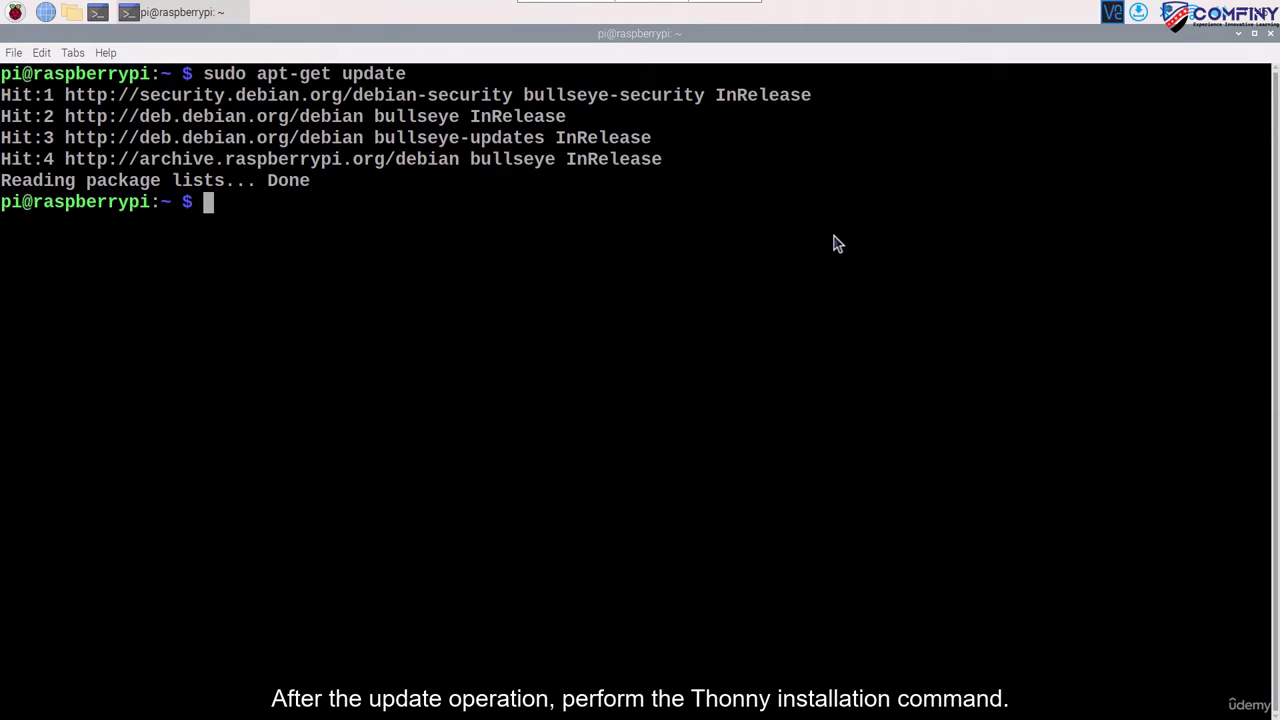
type("sudo apt-get install")
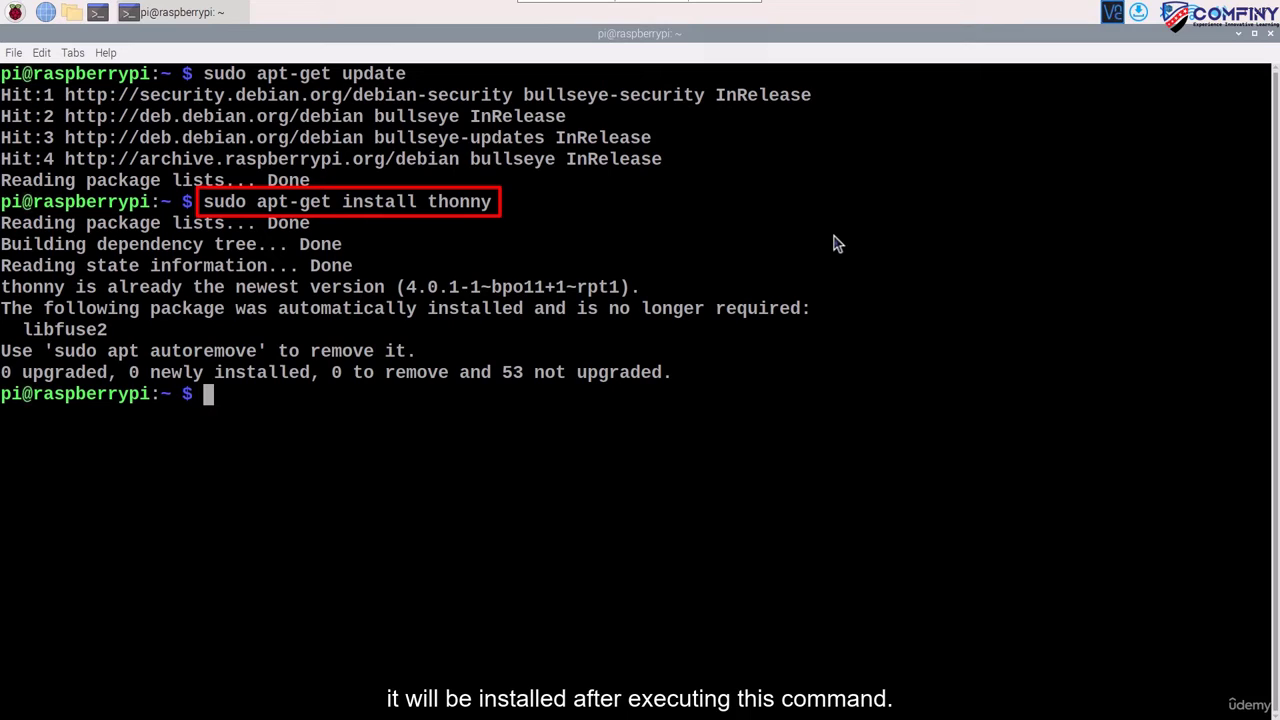
type("thonny")
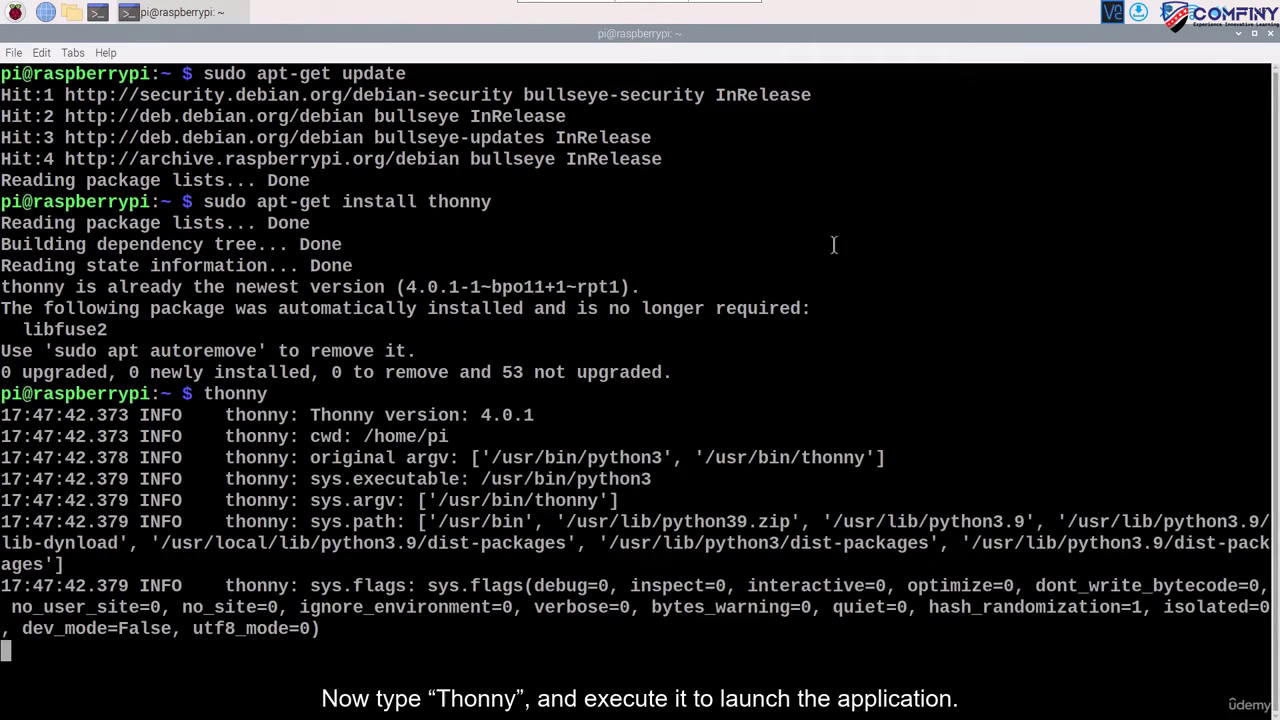
- Launch Thonny, opening an empty untitled editor and Python 3.9.2 shell
key("Return")
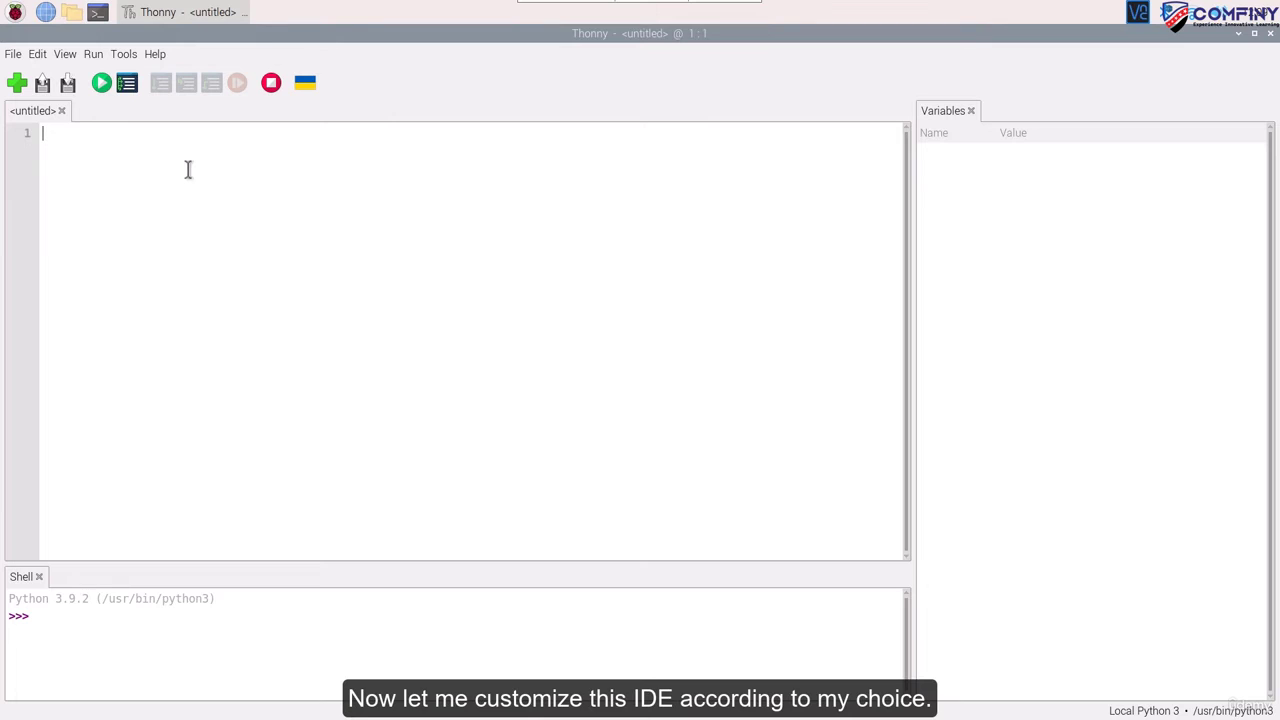
- In Theme & Font options, set UI theme Clean Dark and syntax theme Default Dark
left_click(124, 54)
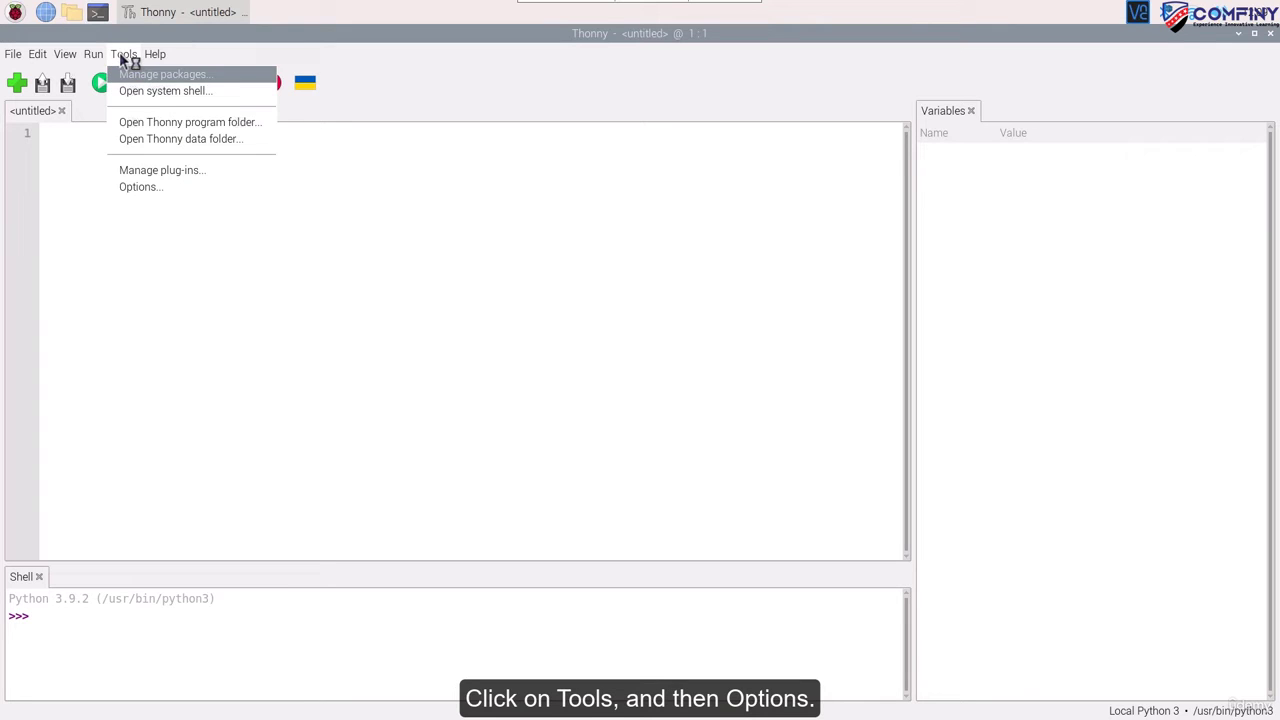
left_click(140, 187)
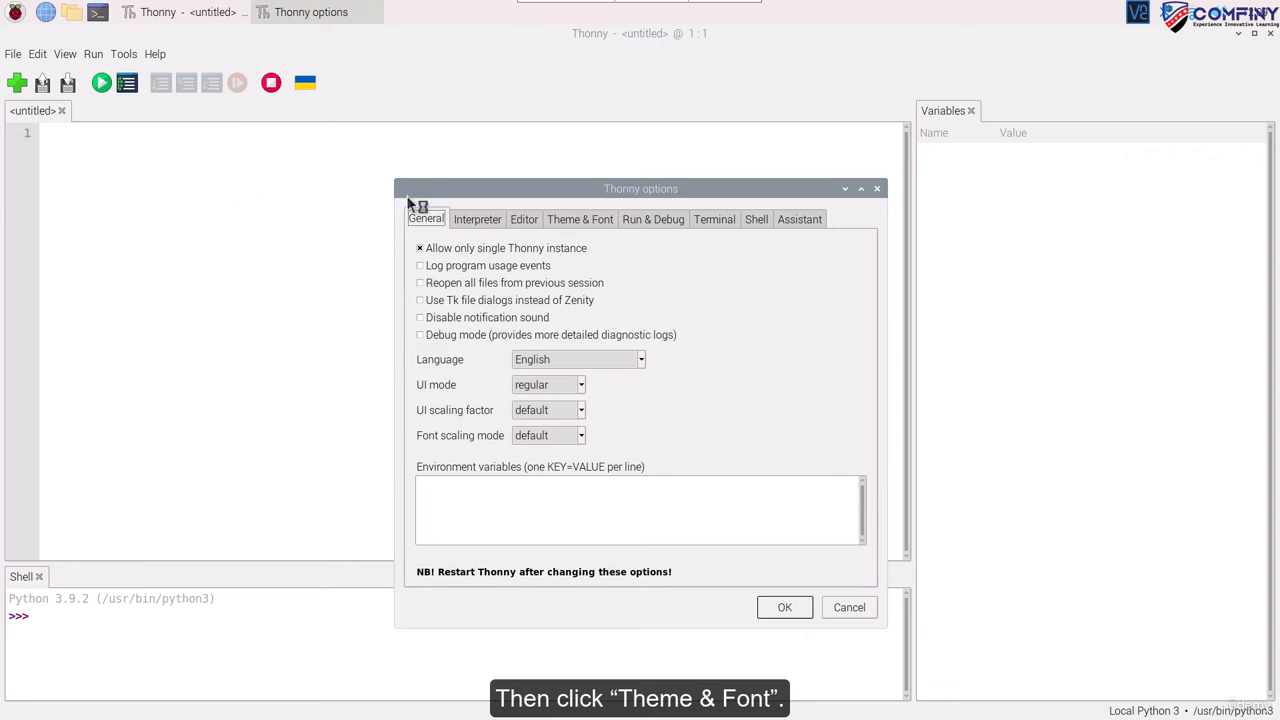
left_click(580, 219)
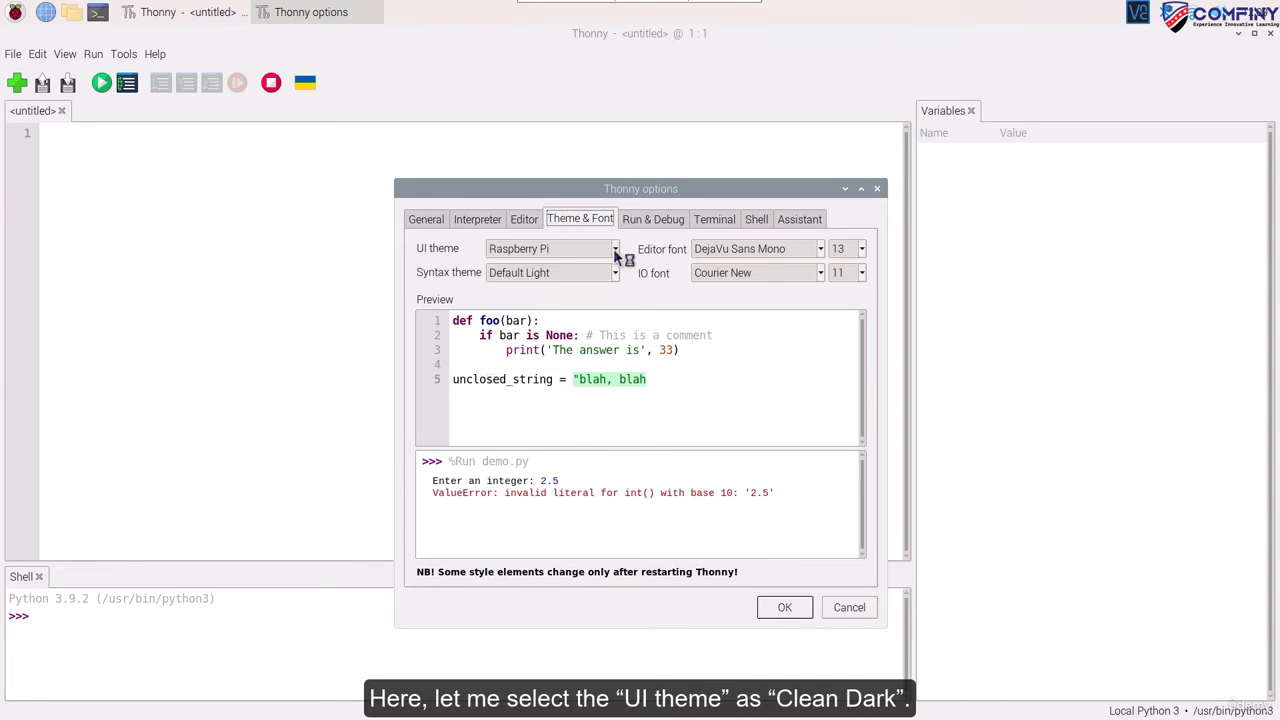
left_click(605, 248)
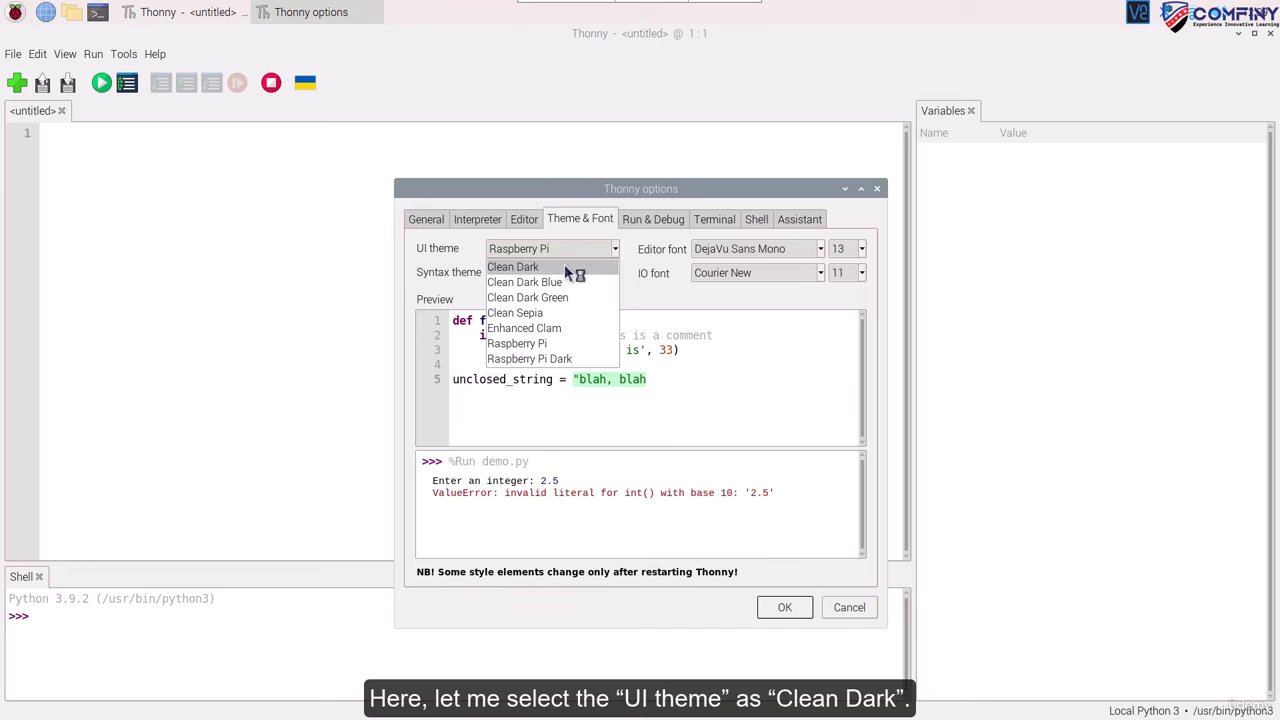
left_click(512, 266)
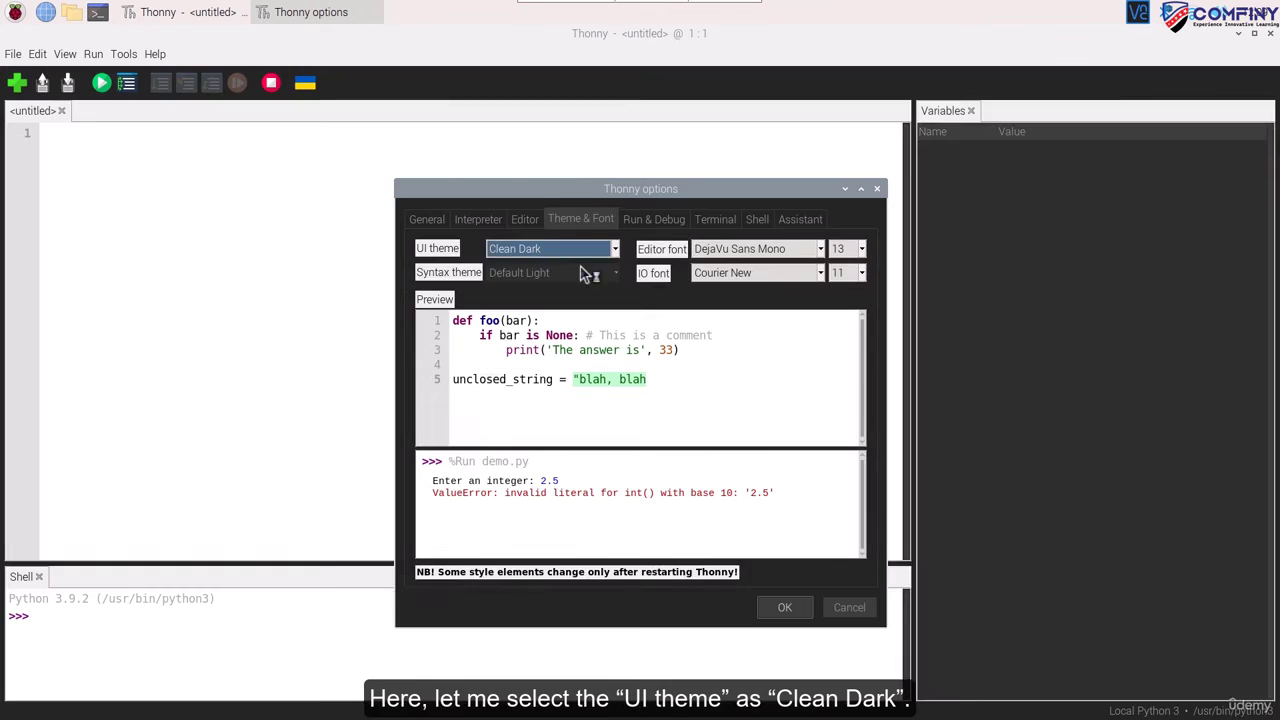
left_click(551, 272)
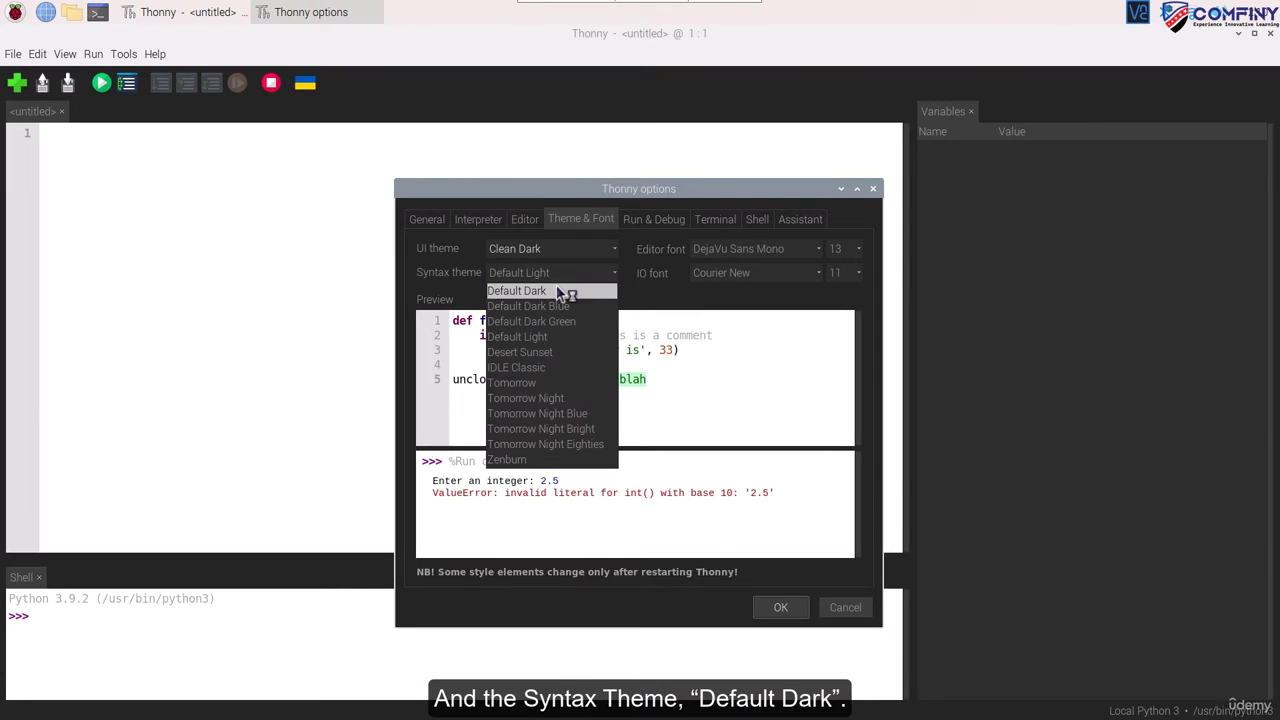
left_click(515, 290)
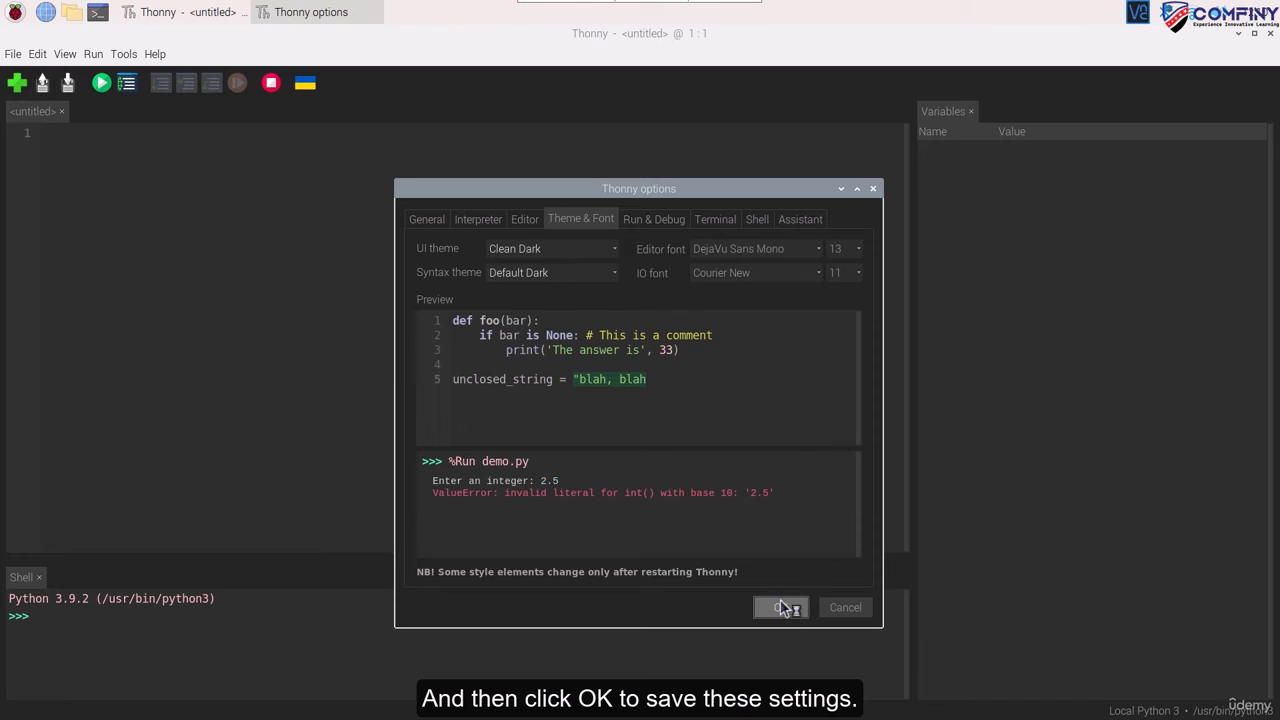
left_click(779, 608)
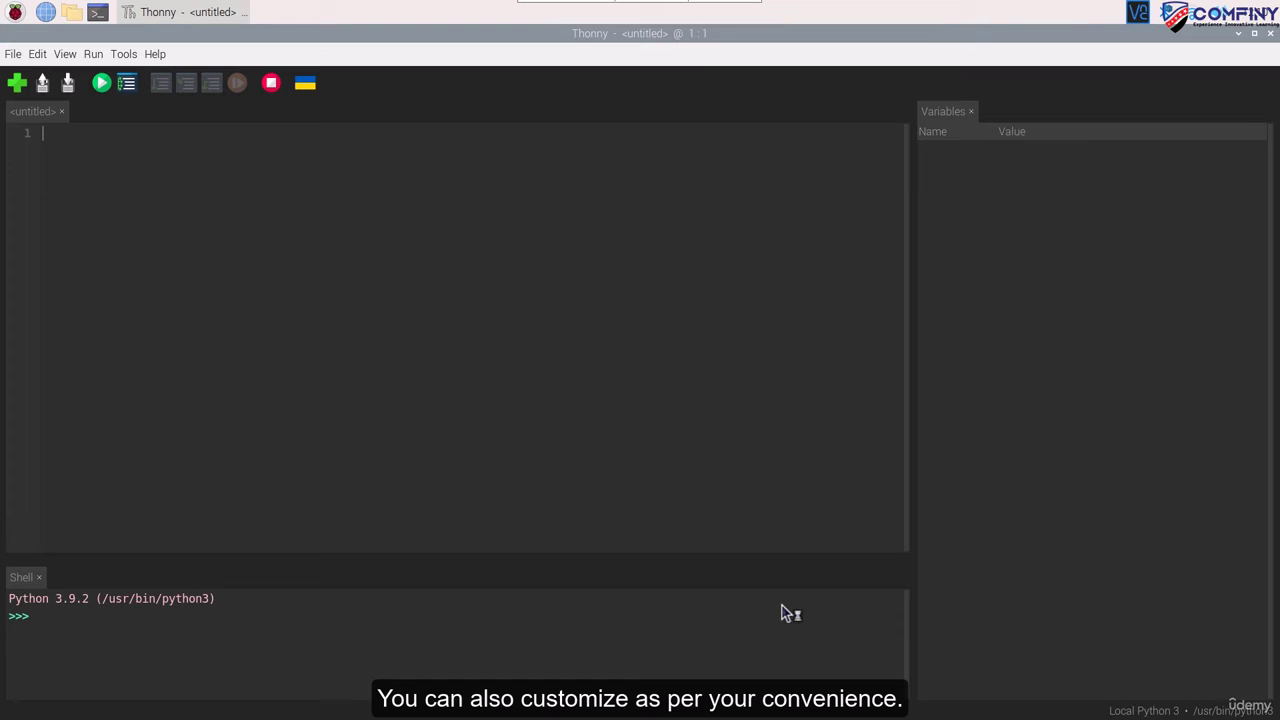
mouse_move(148, 165)
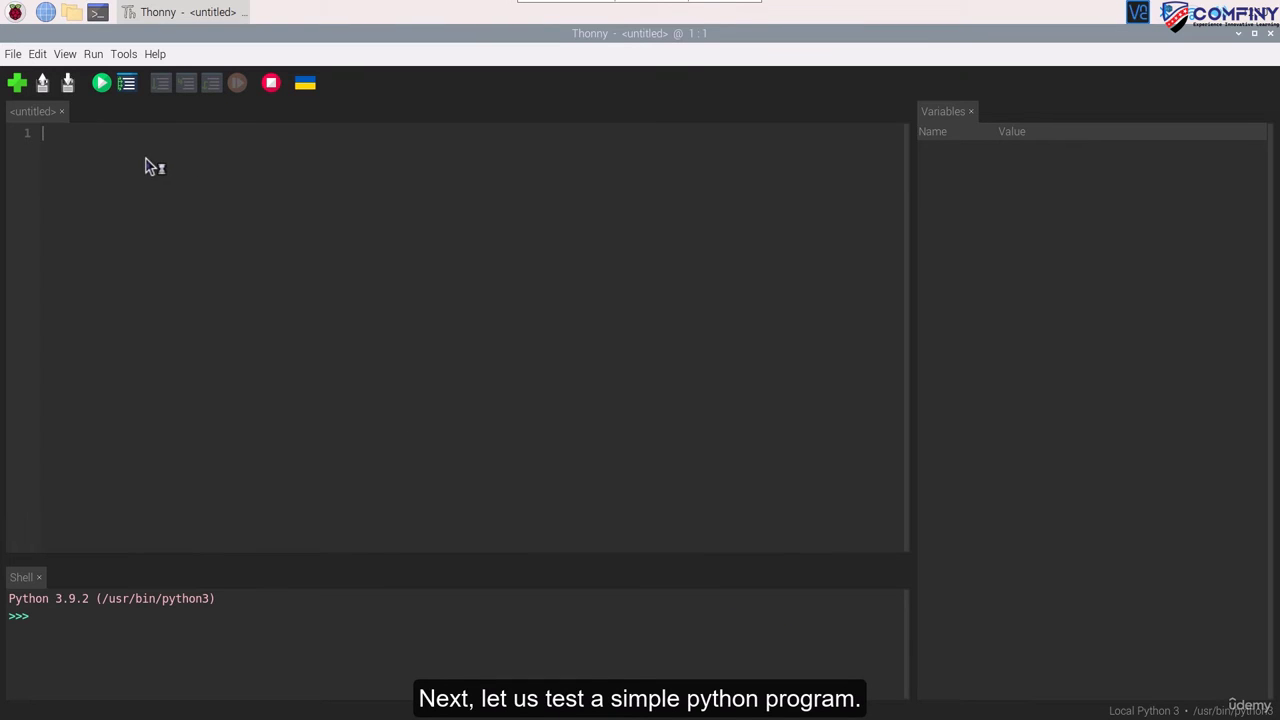
- Write print("Hello") and set editor and IO font sizes to 24
type("print(\"Hello\")")
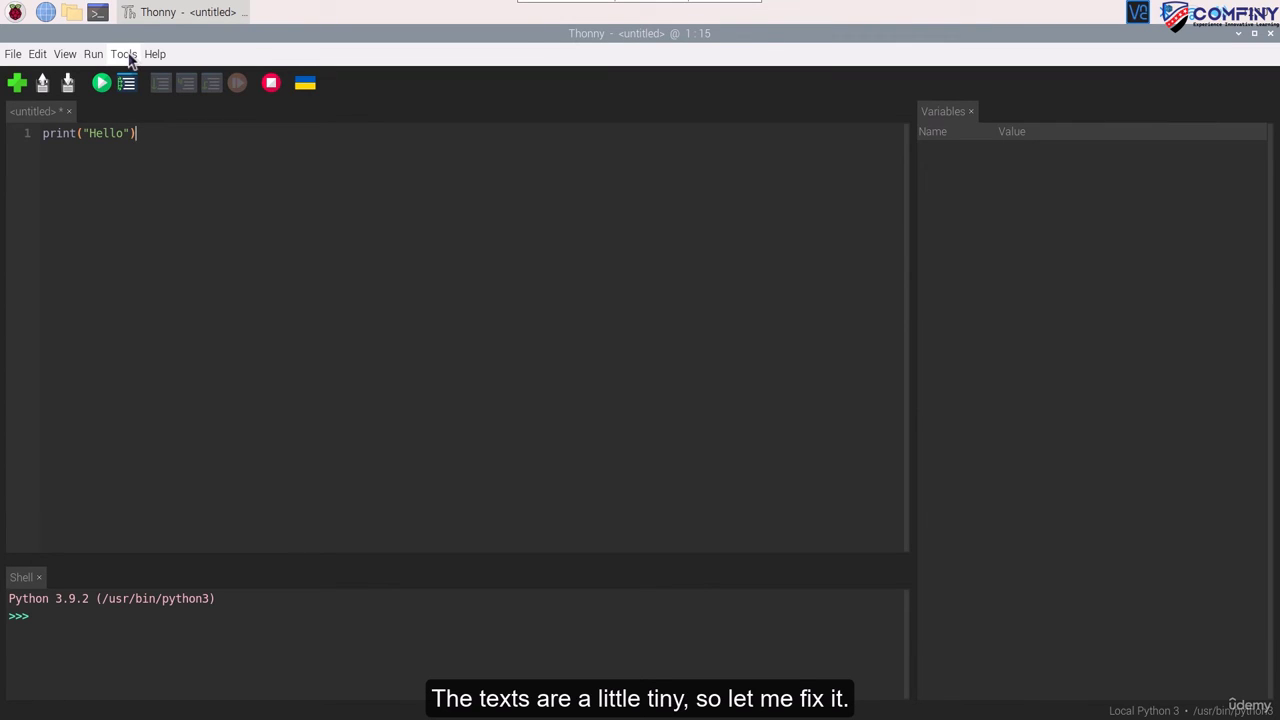
left_click(122, 53)
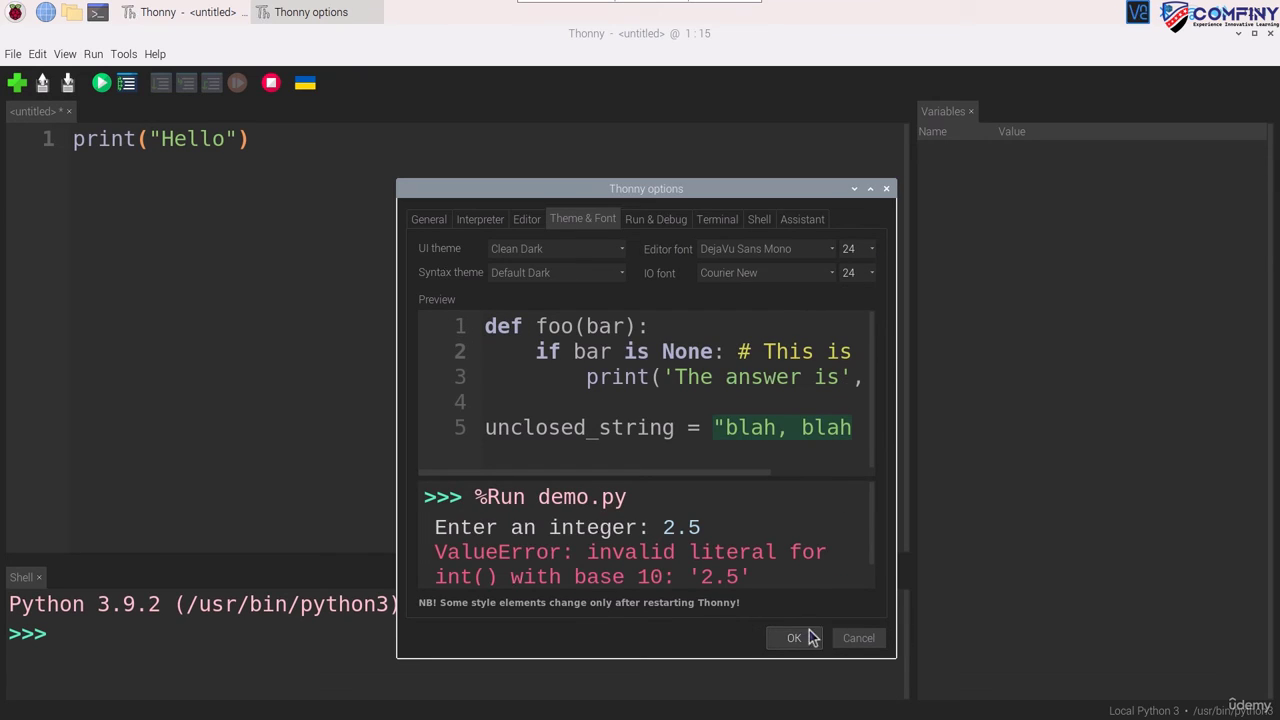
left_click(789, 638)
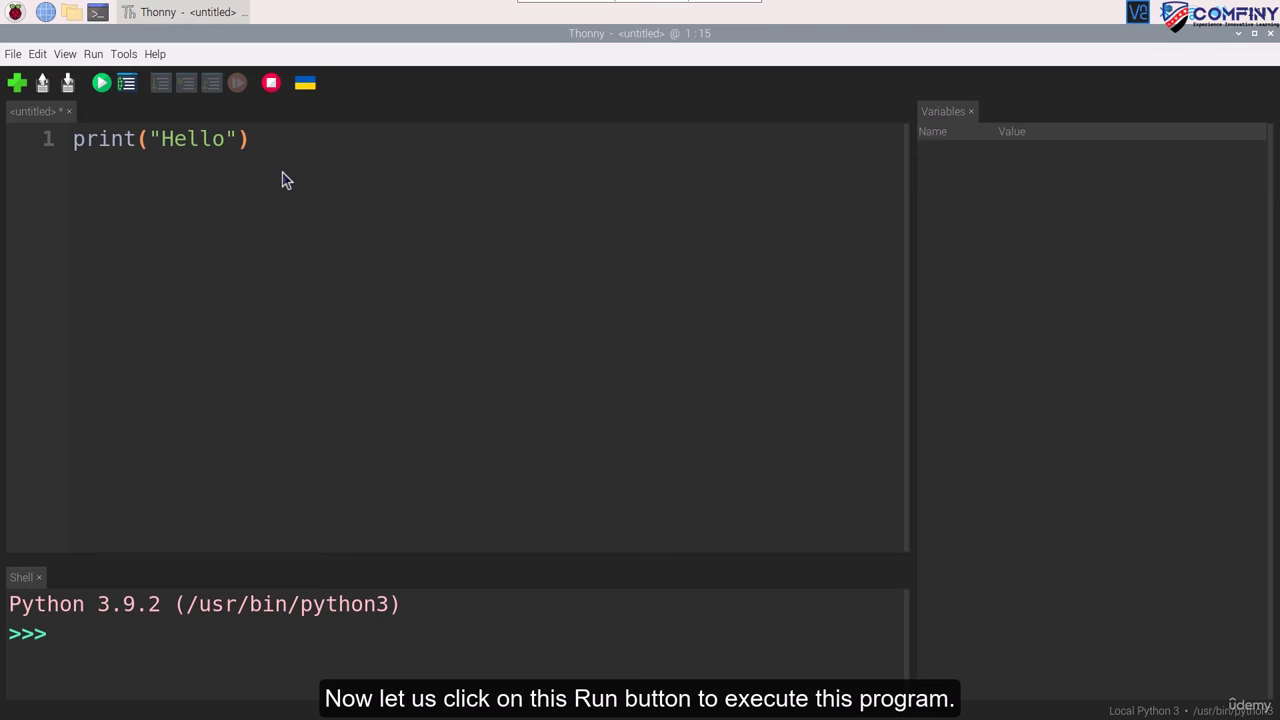
- Run the script to print Hello in the shell
left_click(99, 84)
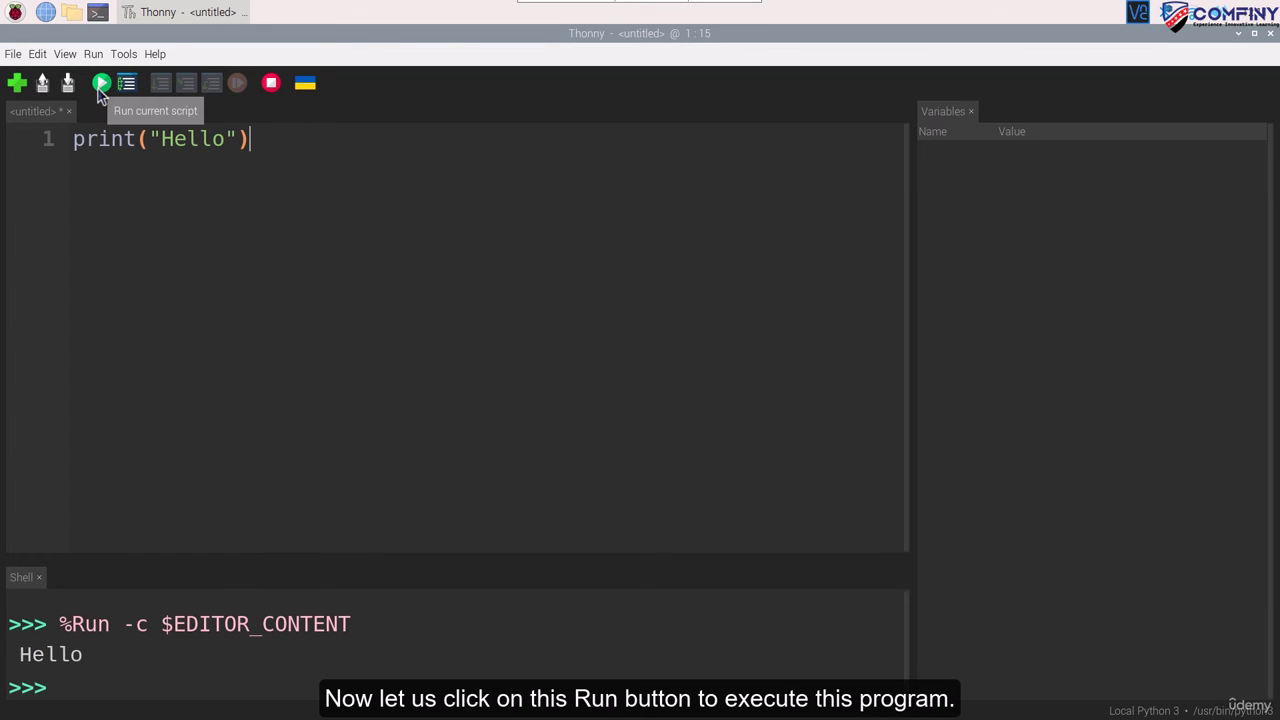
mouse_move(209, 585)
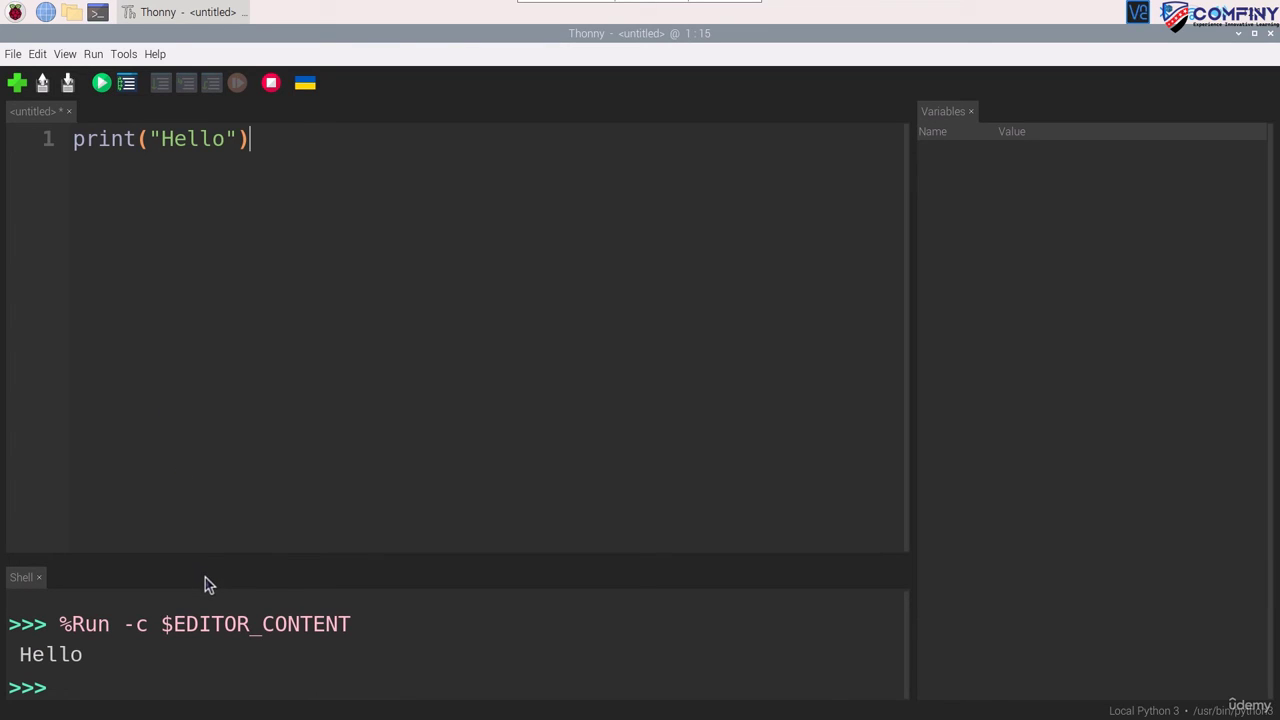
mouse_move(213, 572)
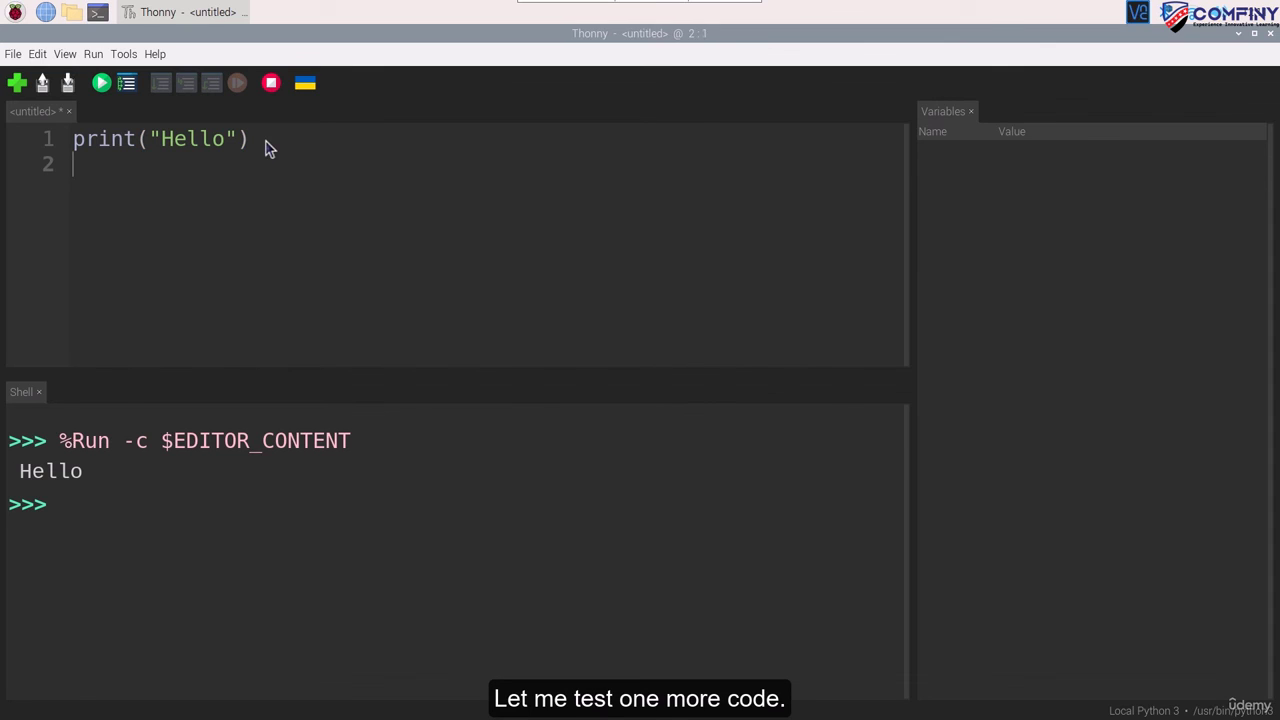
- Add print("This is Thonny IDE") on line 2 and rerun the script
type("print(\"This is Thonny IDE\")")
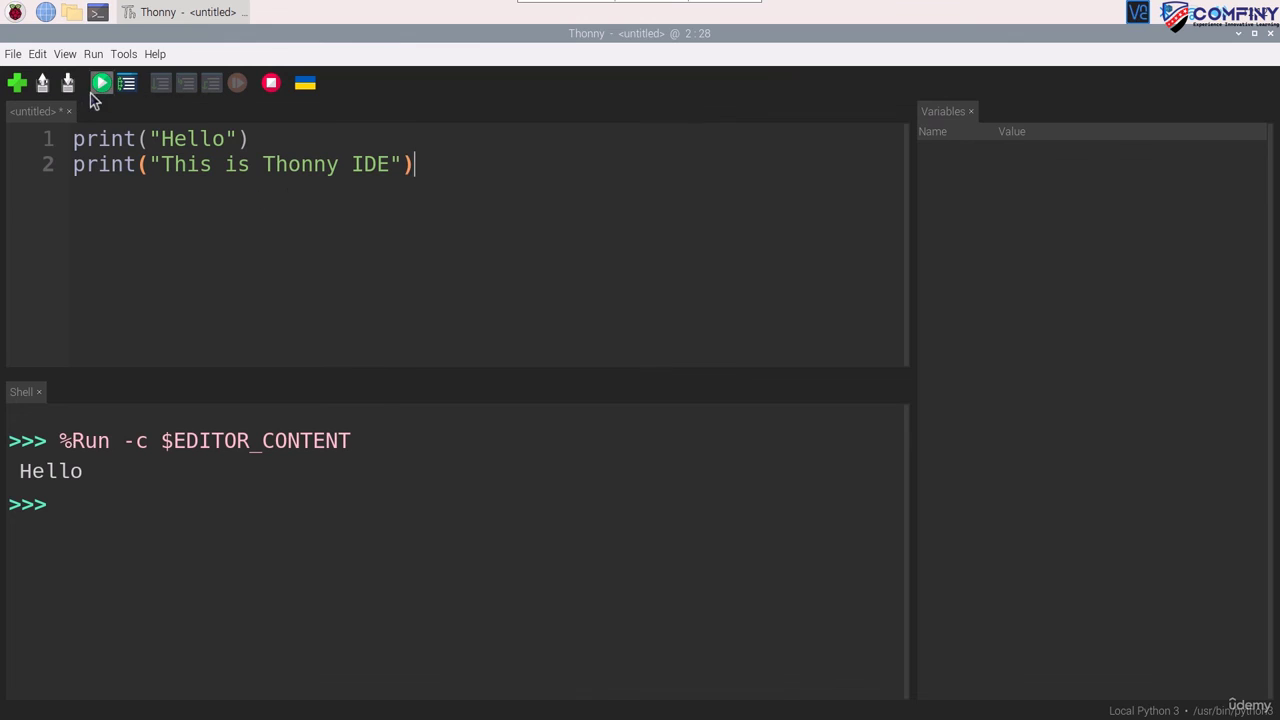
left_click(100, 82)
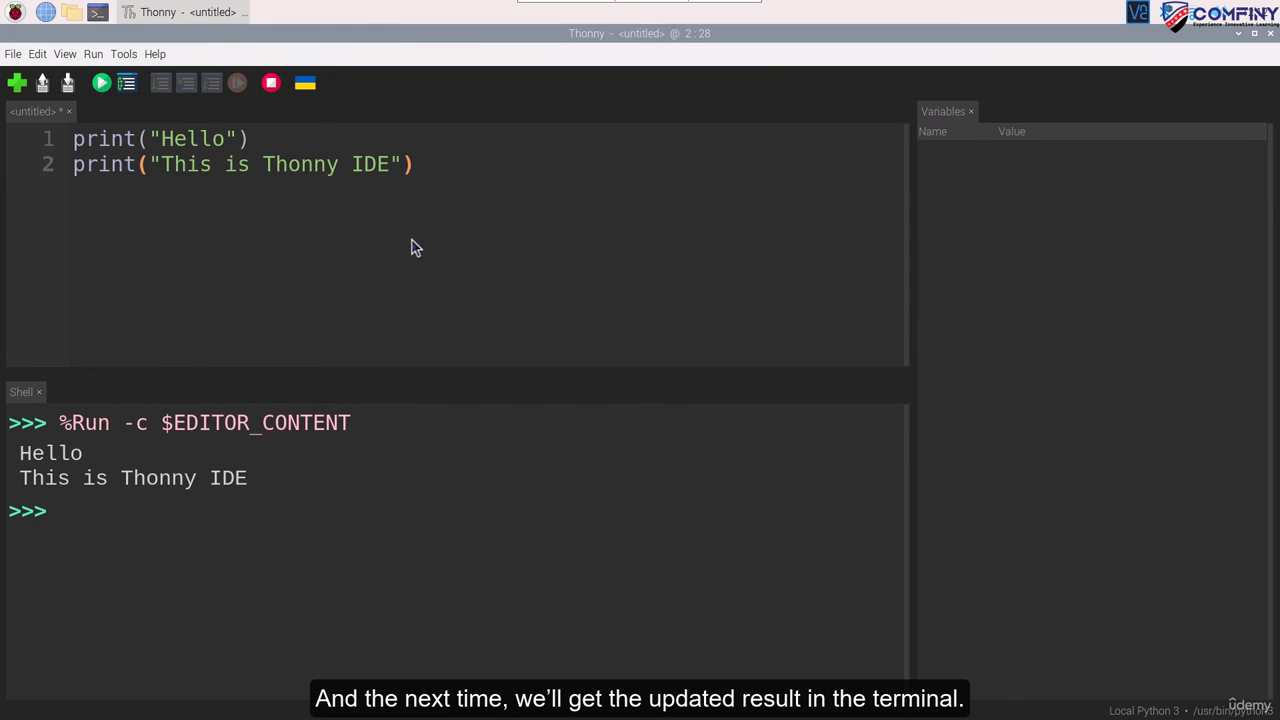
mouse_move(453, 242)
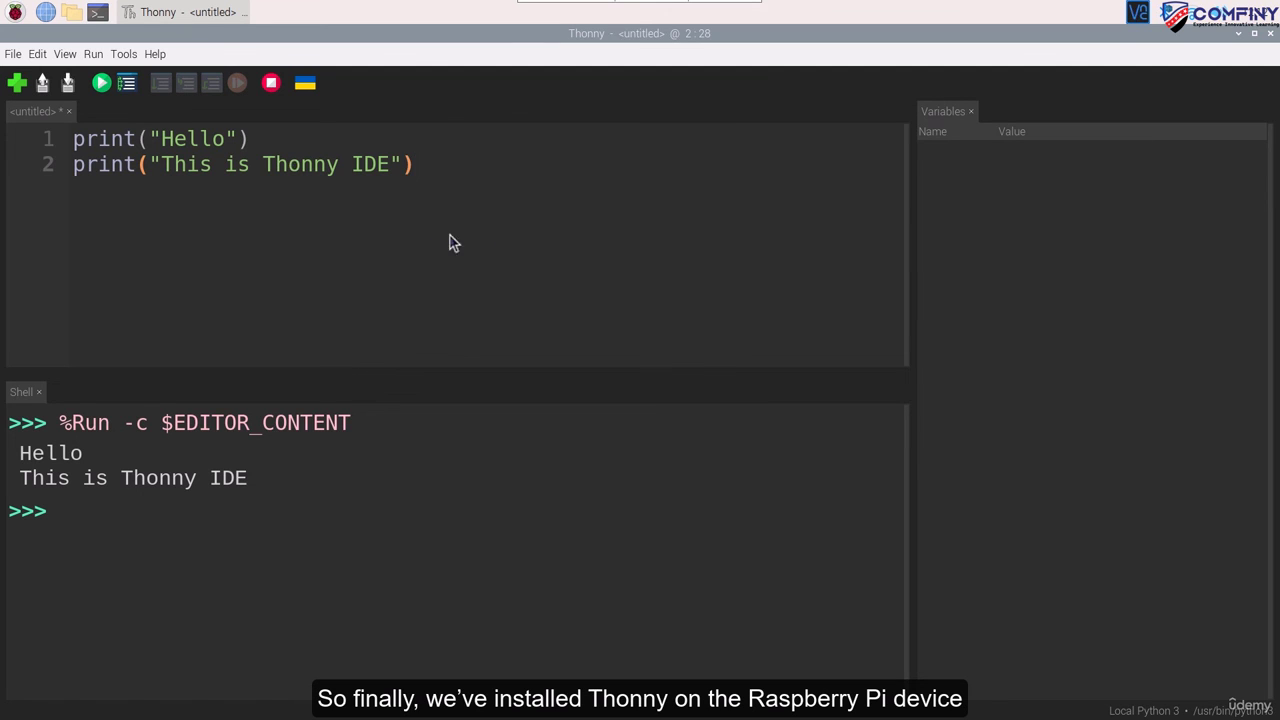